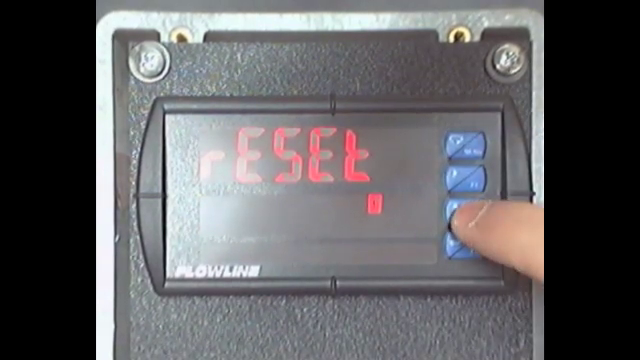
Step: Advance past the rESEt option and enter the dEc Pt SEtuP menu
left_click(462, 216)
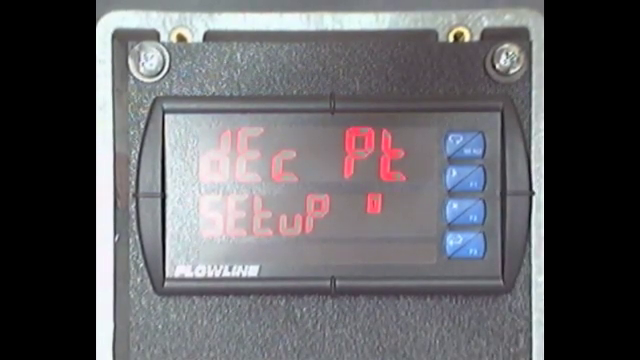
left_click(470, 250)
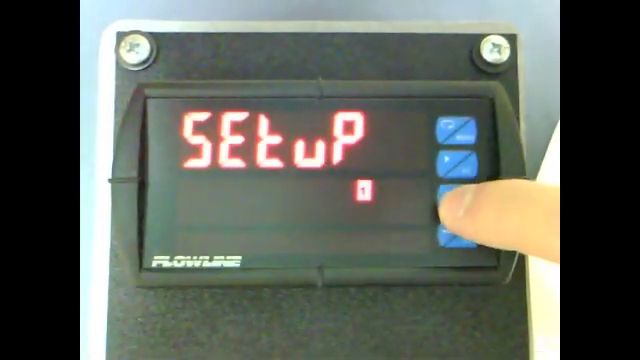
Step: Navigate from SEtuP into ProG and start SCALE ProG, reaching InP 1 at 04.000
left_click(460, 236)
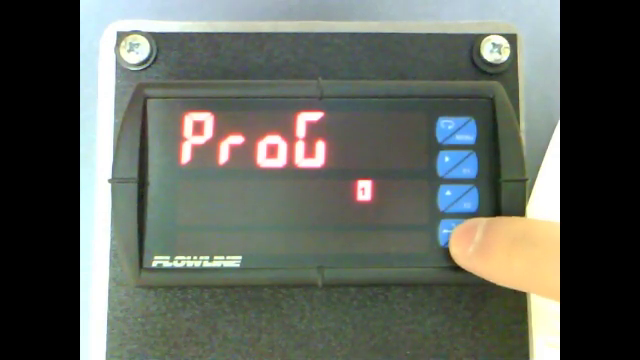
left_click(462, 236)
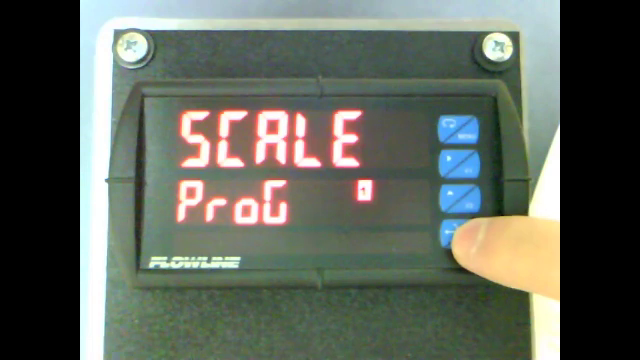
left_click(460, 238)
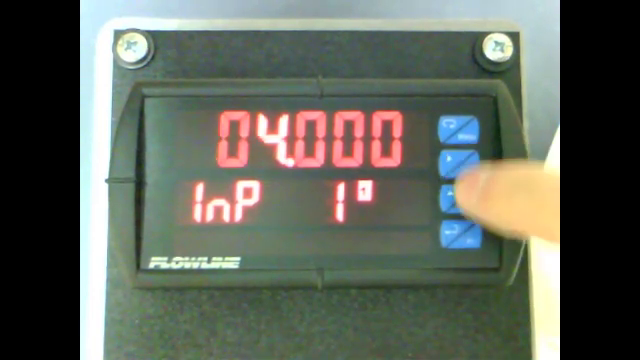
Step: Confirm InP 1 at 04.000 mA as the low end of the current signal
left_click(464, 200)
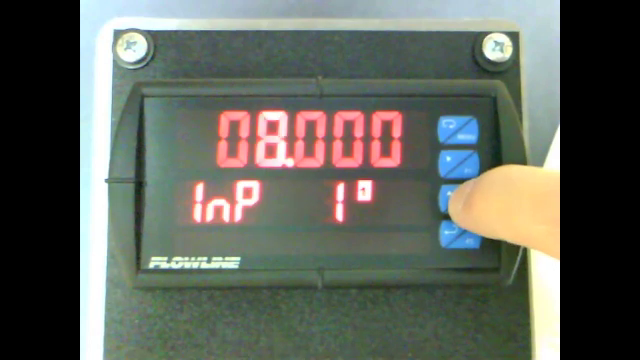
left_click(478, 200)
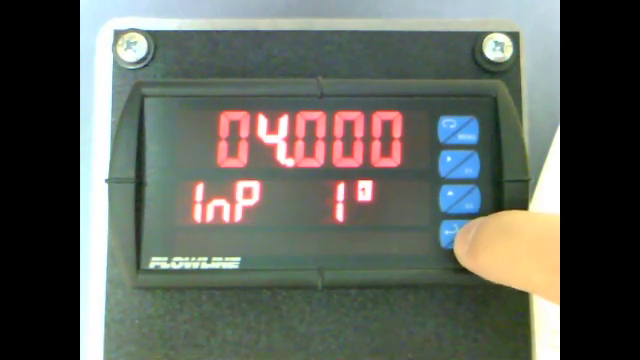
left_click(464, 236)
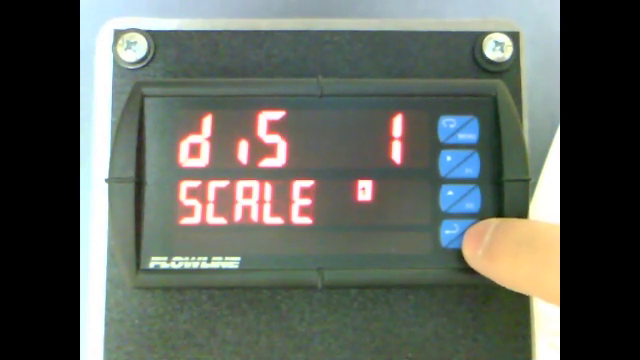
Step: Accept diS 1 at 000.000 inches, advancing to InP 2 showing 20.000
left_click(460, 236)
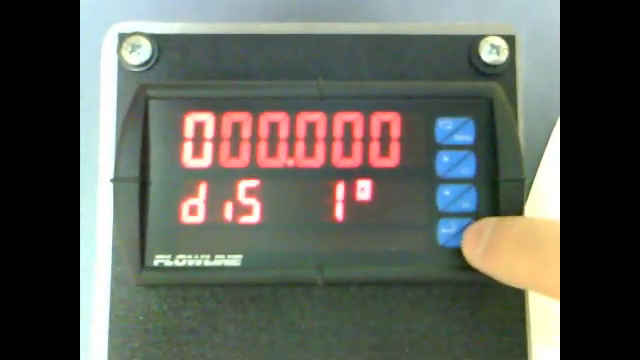
left_click(454, 232)
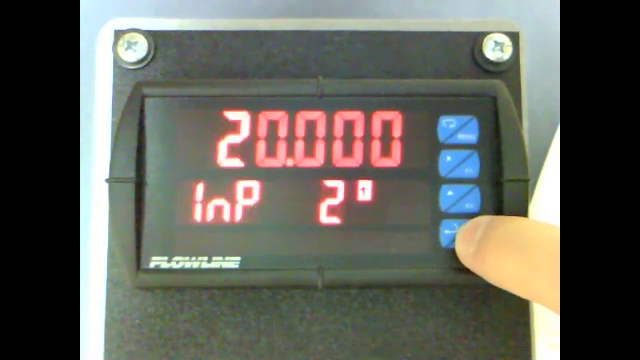
mouse_move(460, 156)
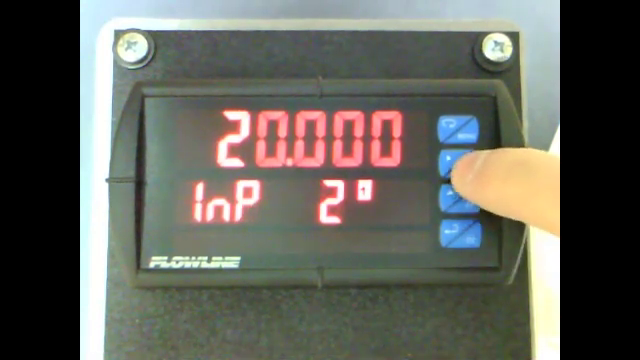